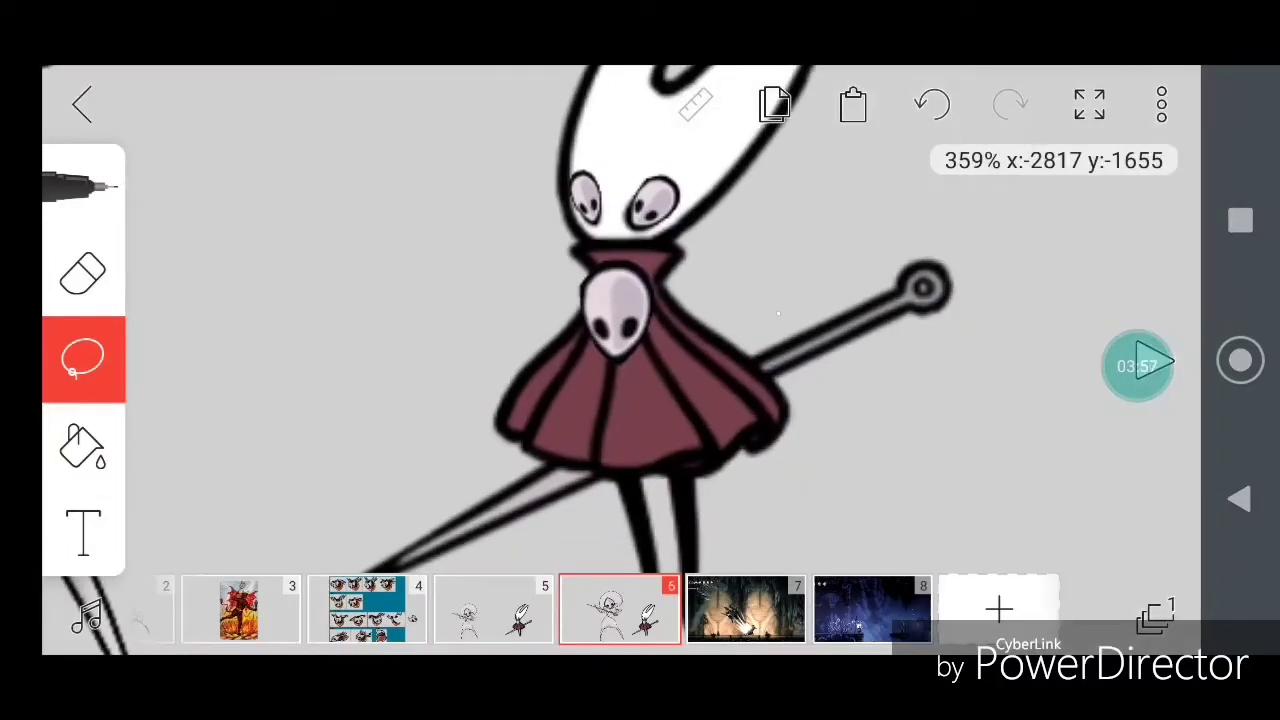
# Step: Lasso the body piece and shift it left, then tilt the horned head piece
pyautogui.moveTo(740, 370); pyautogui.dragTo(780, 470)
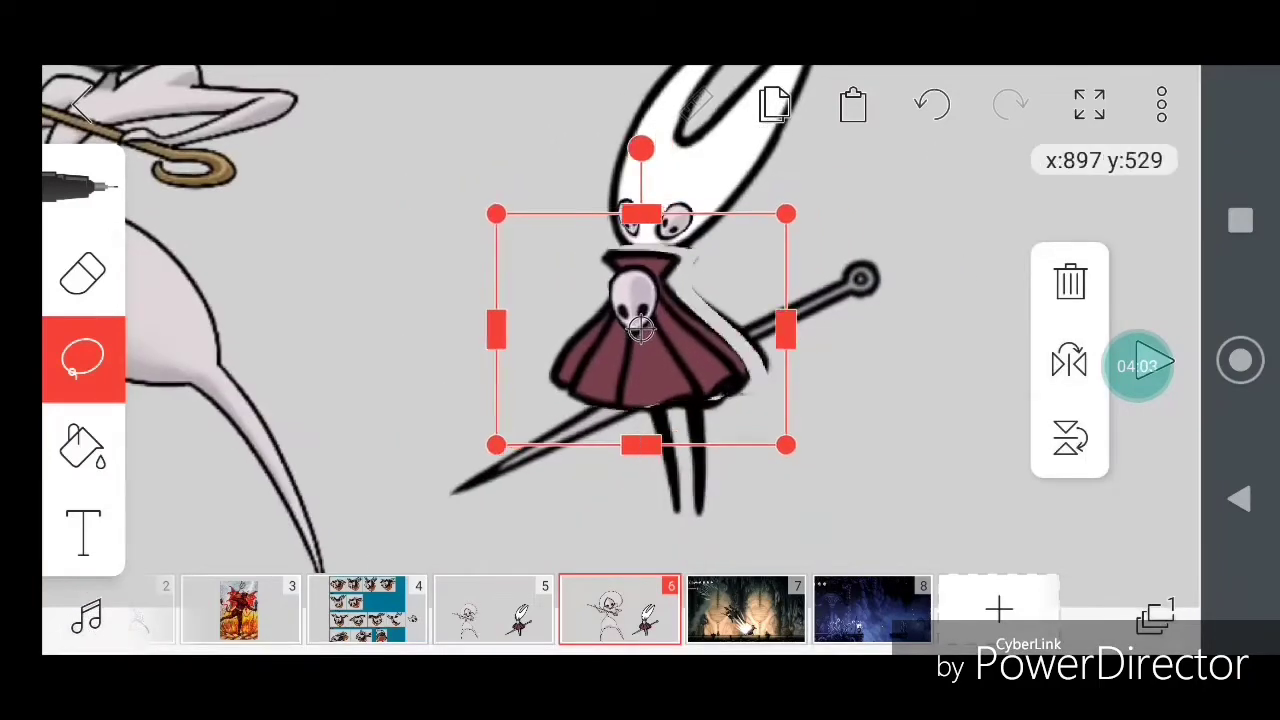
pyautogui.moveTo(640, 330); pyautogui.dragTo(464, 336)
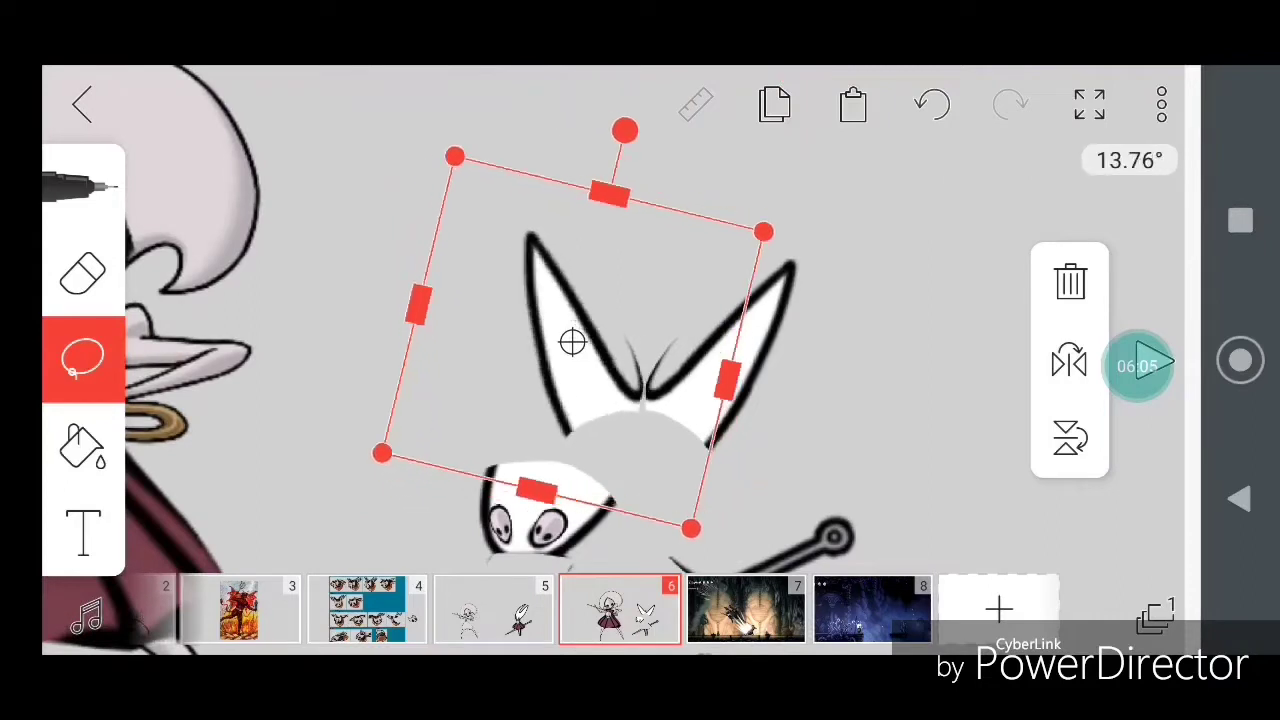
pyautogui.moveTo(624, 130); pyautogui.dragTo(718, 96)
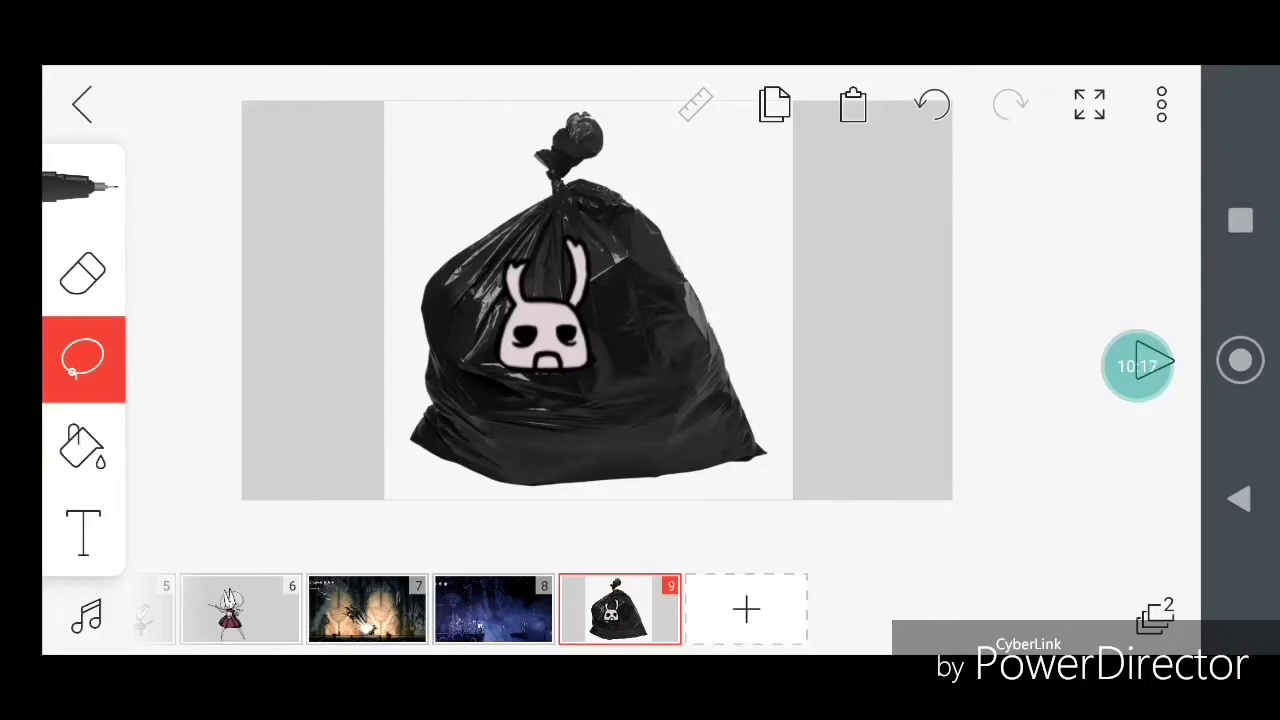
# Step: Step through the timeline thumbnails to frame 12 with the spiky spider creature
pyautogui.click(576, 300)
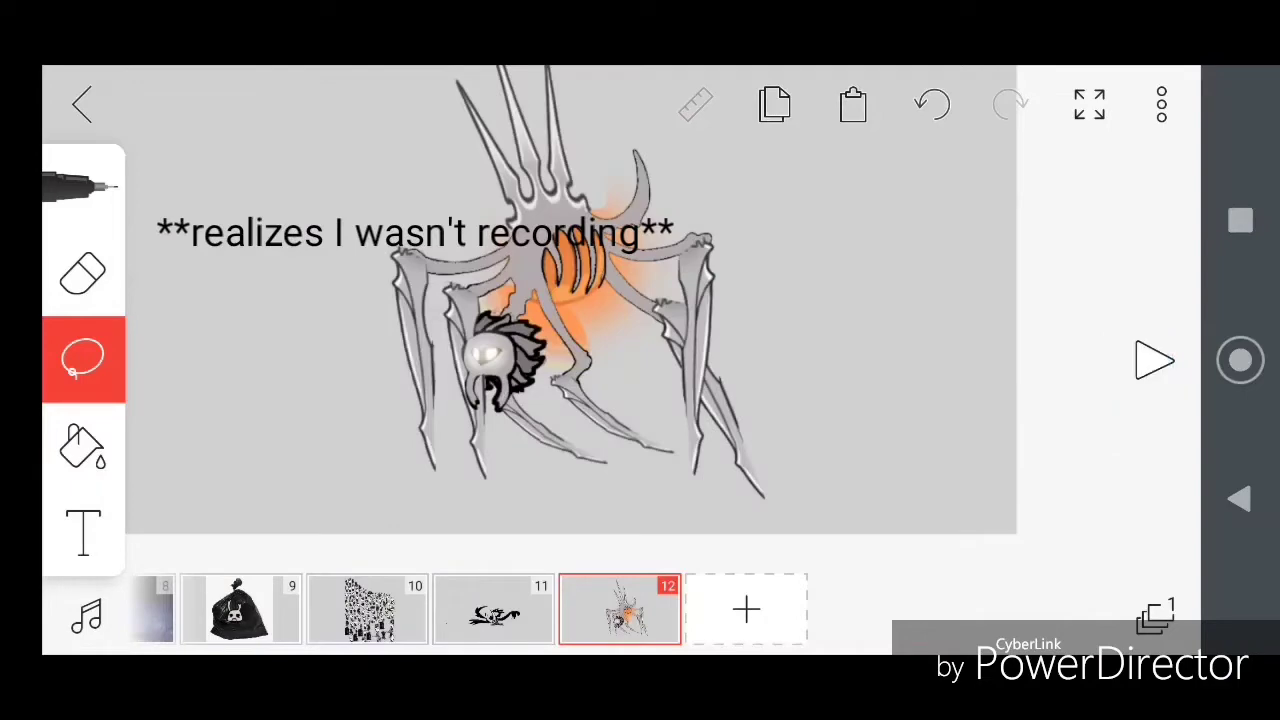
pyautogui.click(1156, 360)
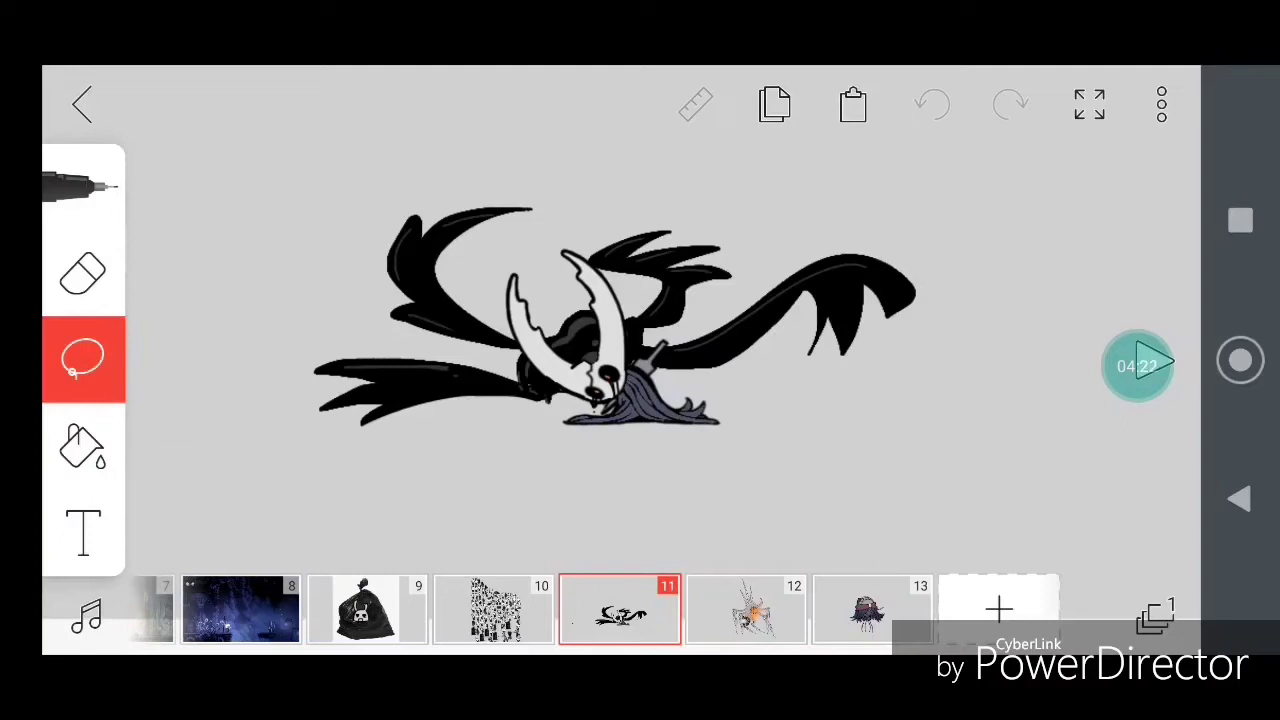
# Step: Select the frame 11 thumbnail showing the black winged, pale-masked creature
pyautogui.click(872, 610)
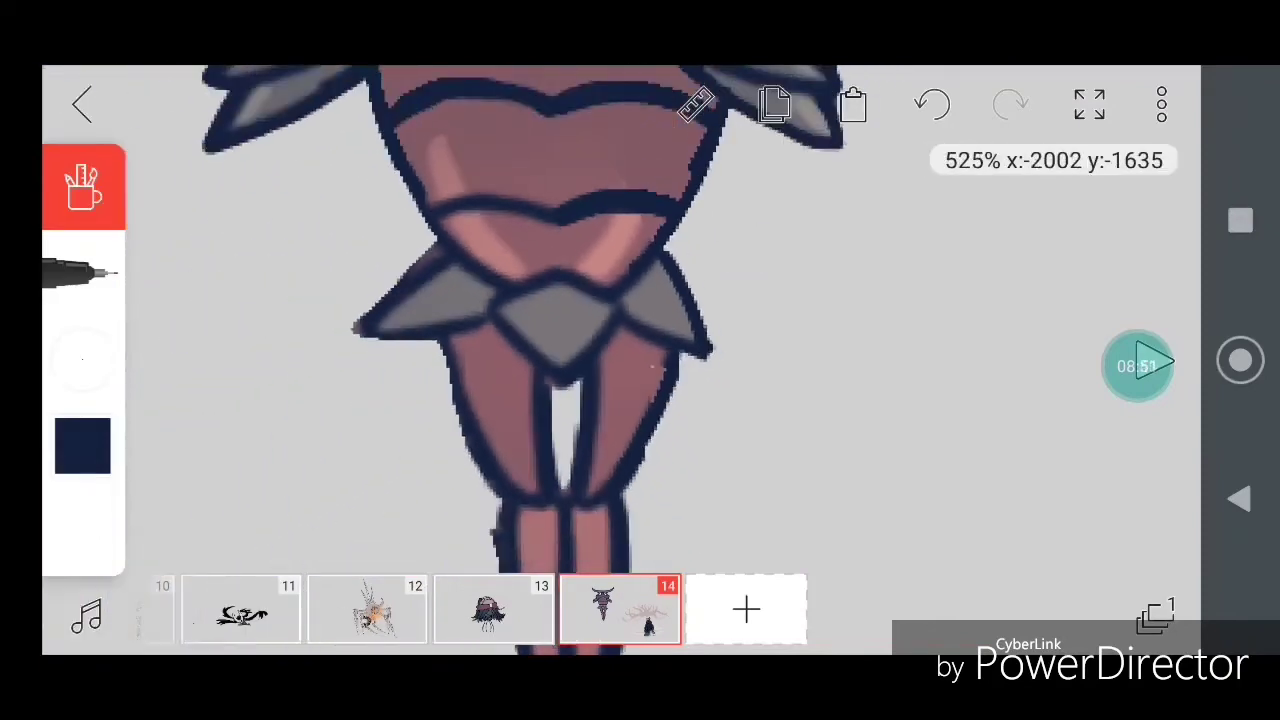
# Step: Pick the brush for outlining the pink character's legs in dark navy on frame 14
pyautogui.click(84, 186)
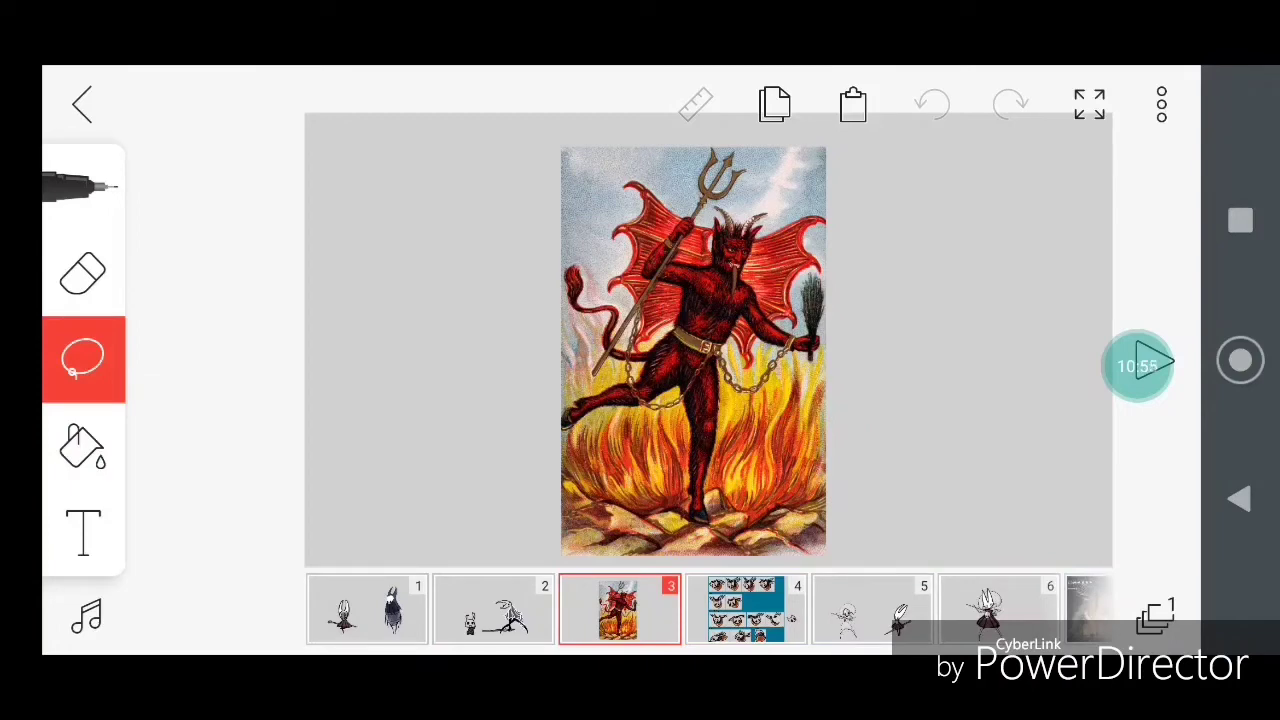
# Step: Move the timeline back to frame 4 to review its collage of character sprites
pyautogui.click(744, 610)
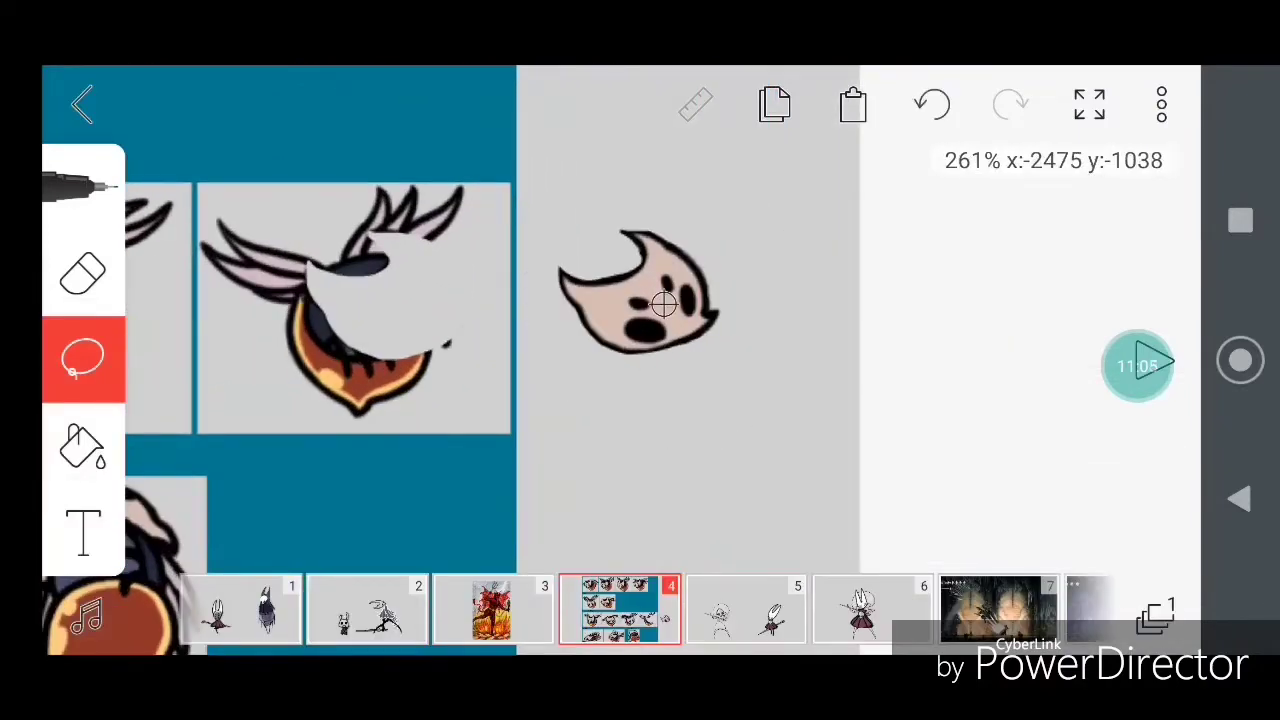
pyautogui.click(490, 610)
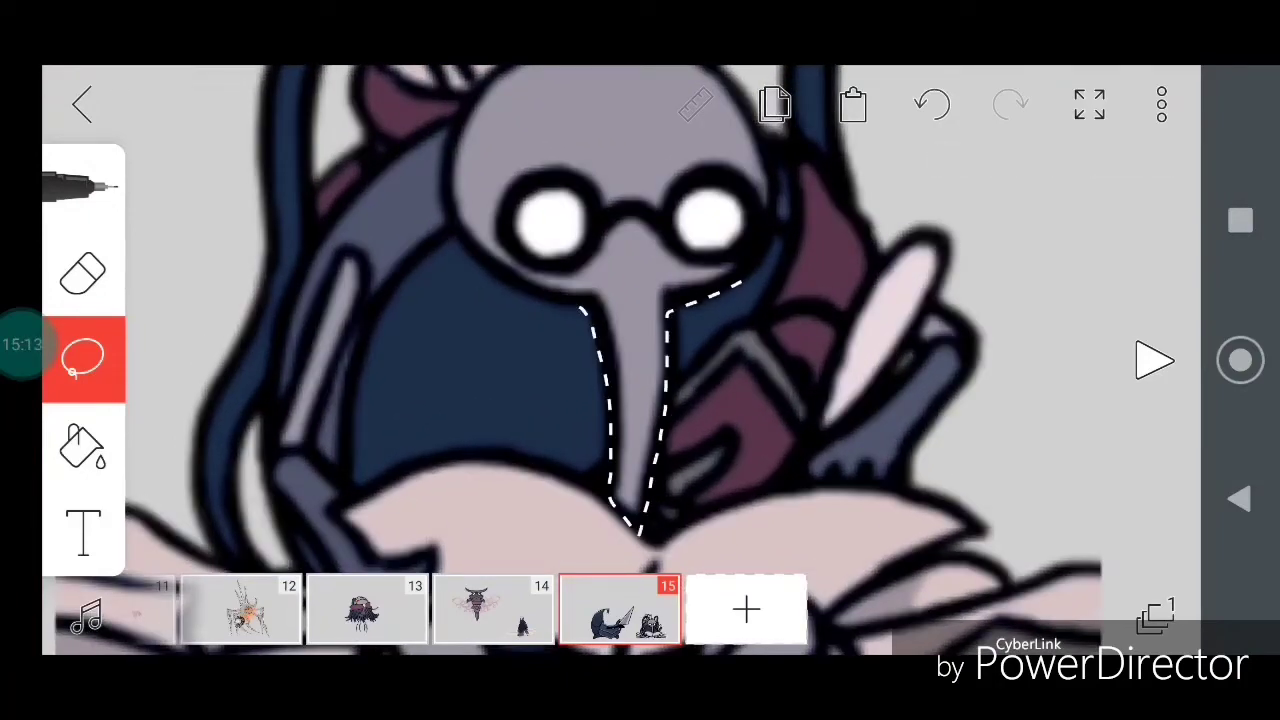
# Step: Complete frame 15's spear-armed bug and add a blank frame after it
pyautogui.click(930, 104)
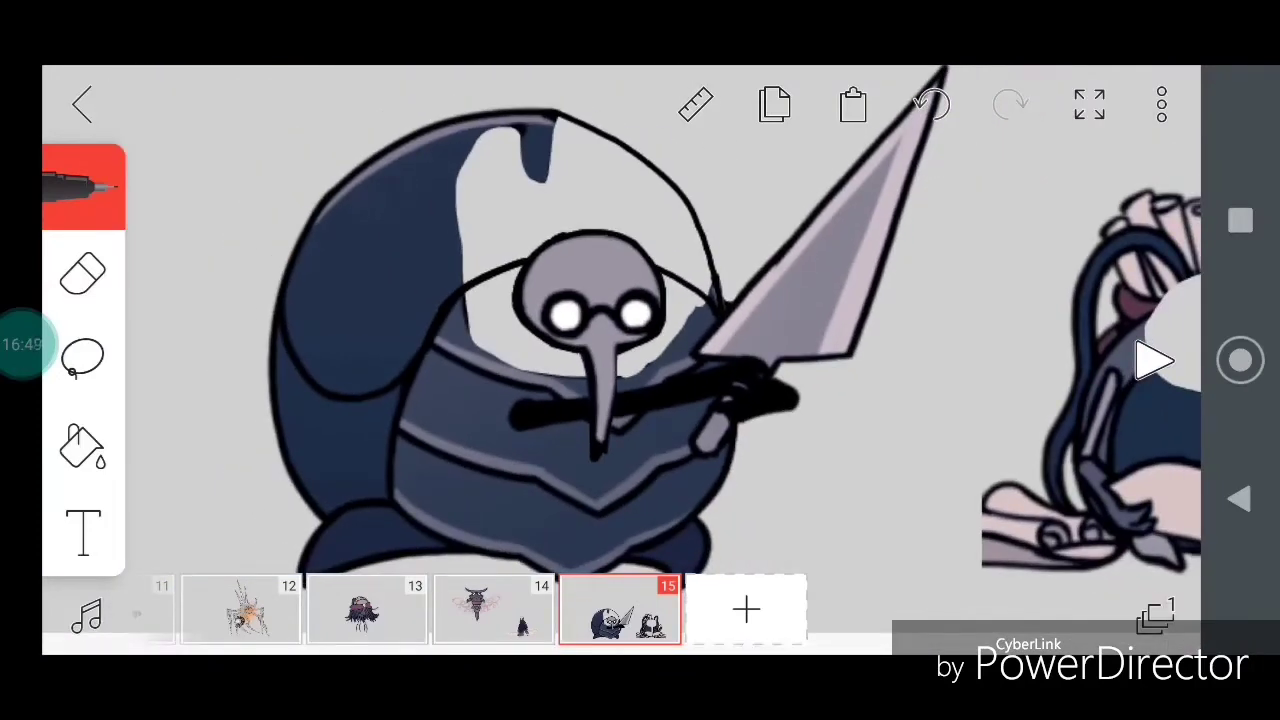
pyautogui.click(84, 448)
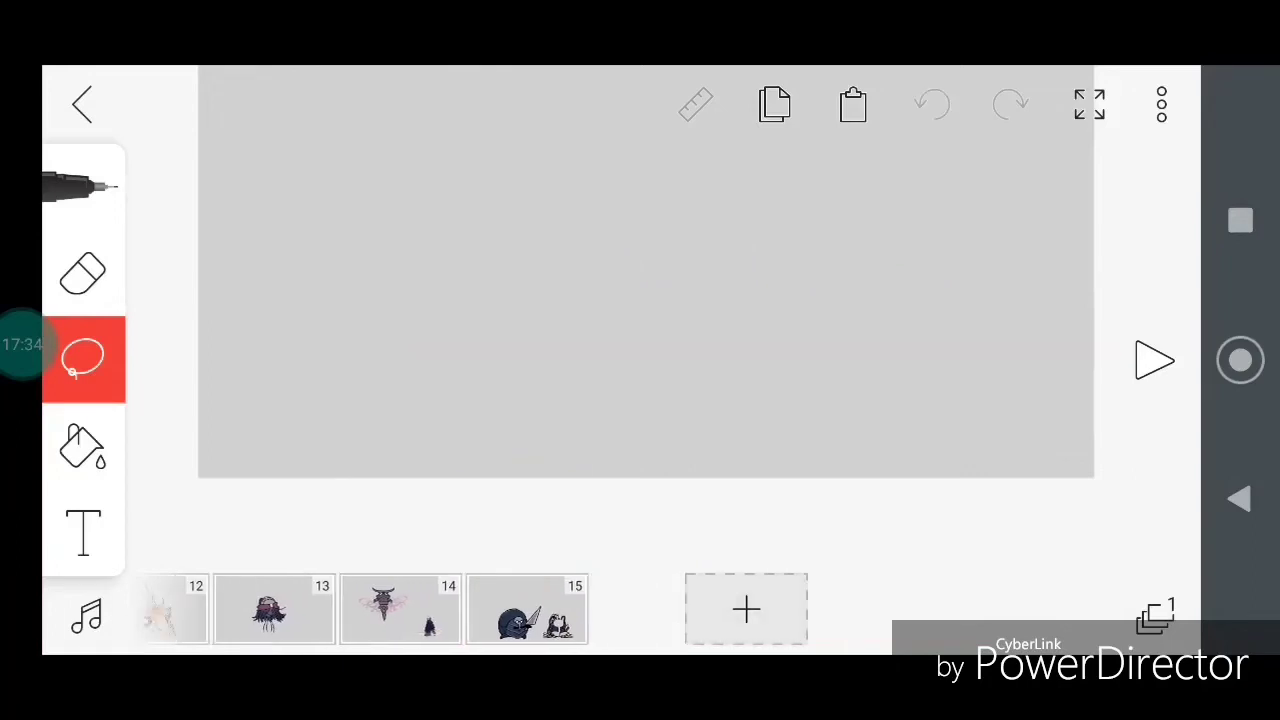
# Step: Place, rotate and enlarge the imported black many-armed character to fill frame 16
pyautogui.click(744, 608)
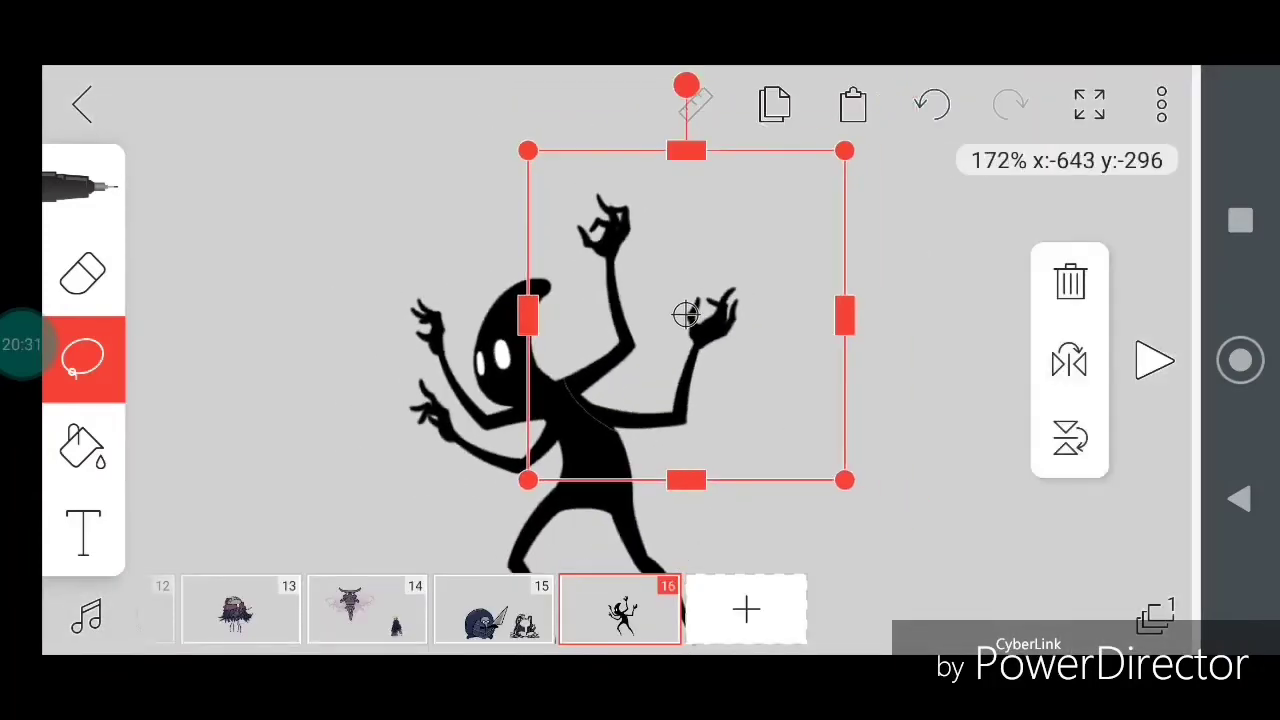
pyautogui.moveTo(688, 84); pyautogui.dragTo(688, 544)
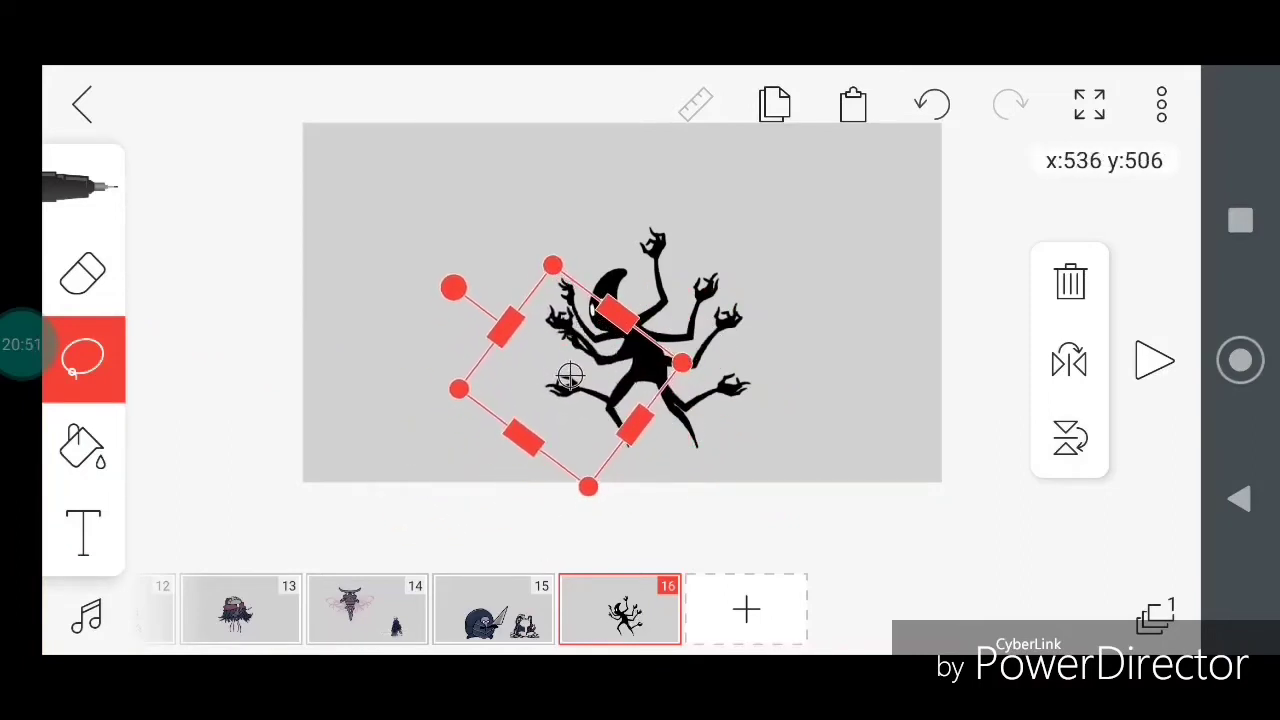
pyautogui.moveTo(570, 376); pyautogui.dragTo(720, 376)
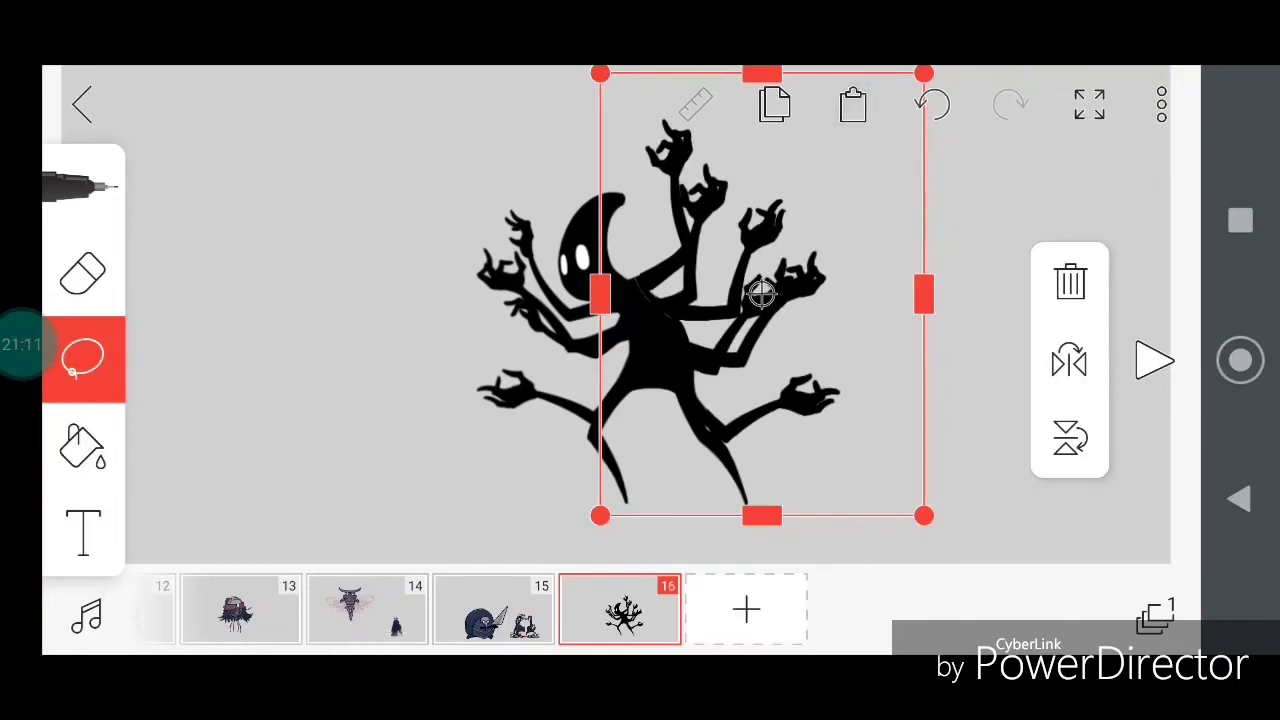
pyautogui.moveTo(762, 294); pyautogui.dragTo(368, 326)
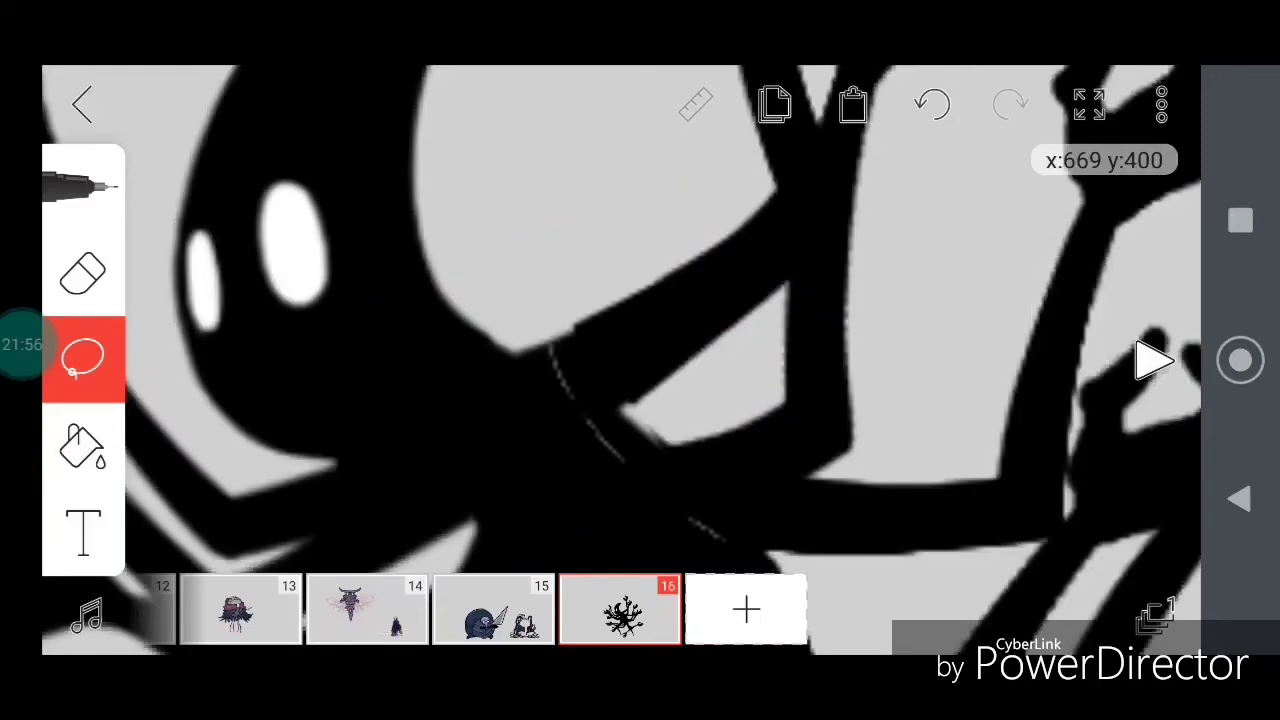
# Step: Return to the pencil tool and add frame 17 after frame 16
pyautogui.click(84, 184)
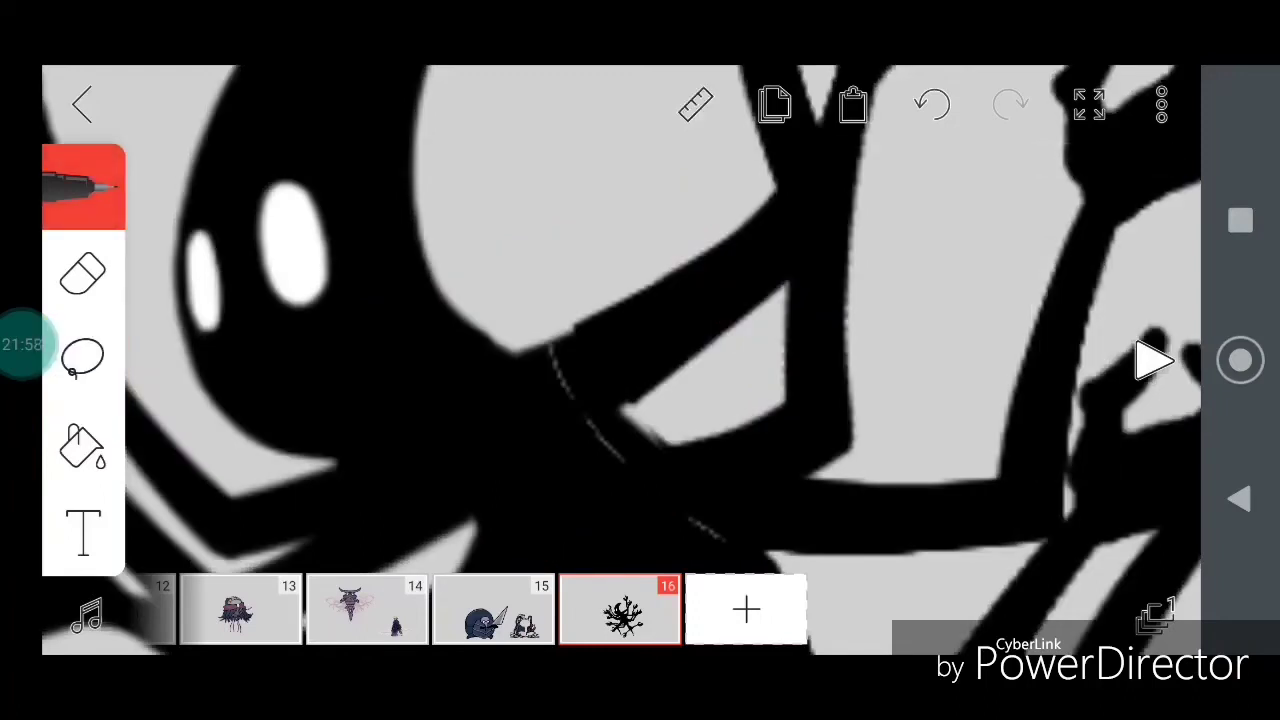
pyautogui.click(744, 610)
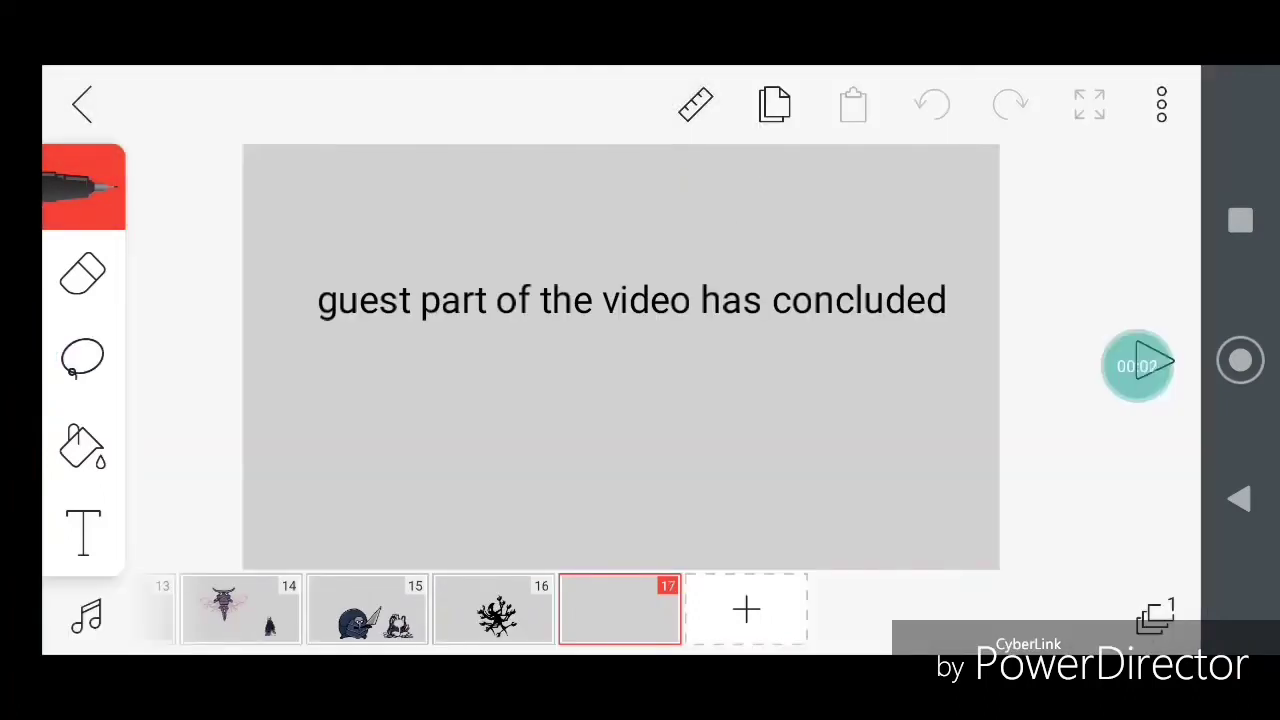
# Step: Import the pale needle-wielding character picture from Downloads onto frame 17 and confirm it
pyautogui.click(1138, 364)
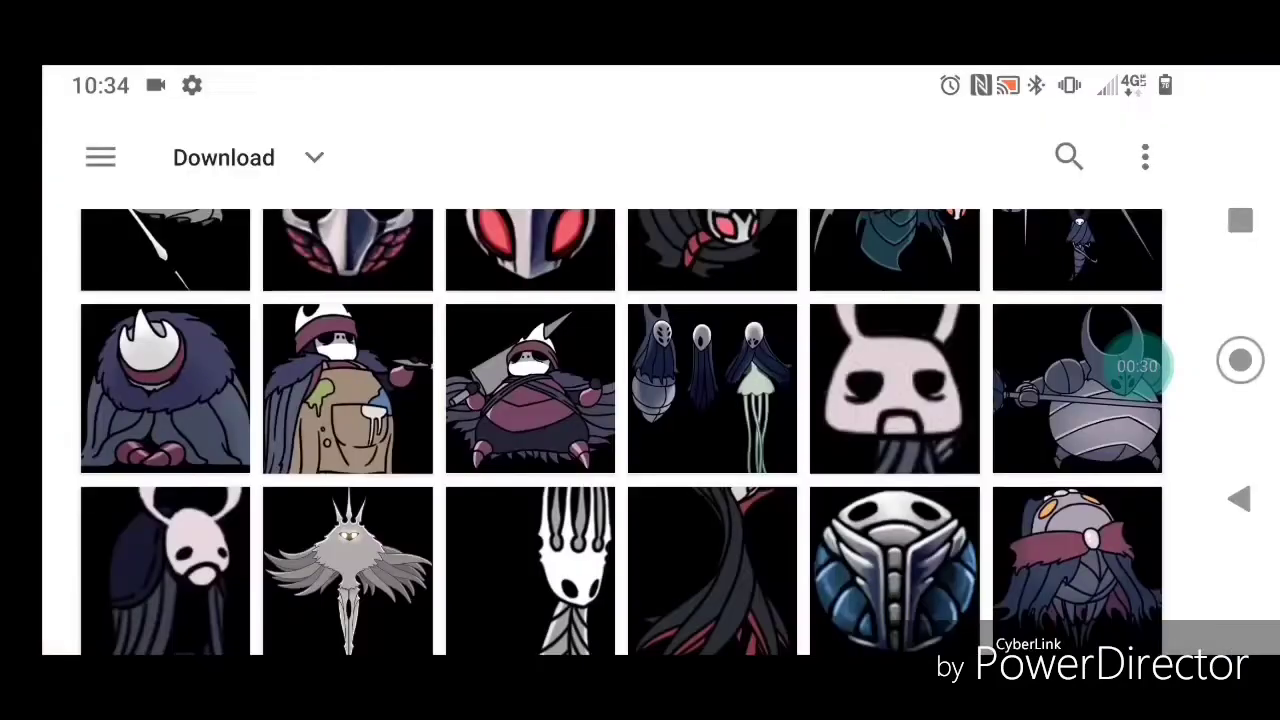
pyautogui.click(348, 570)
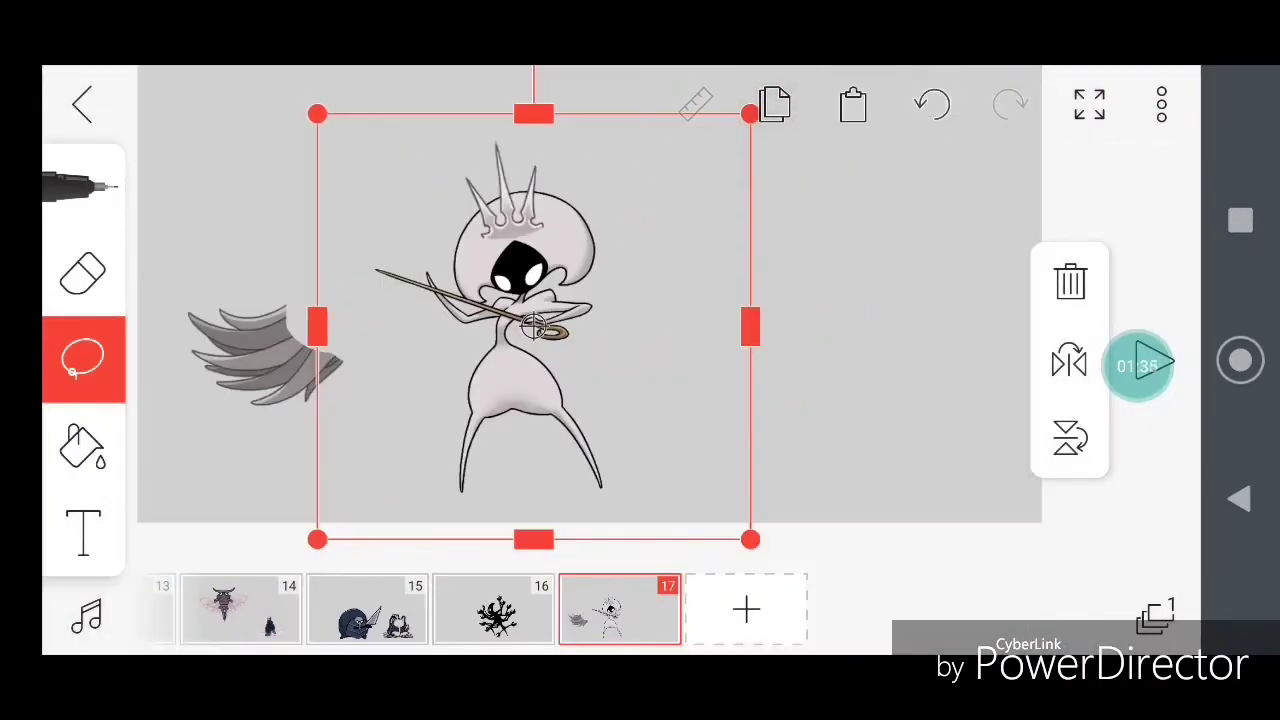
pyautogui.click(1156, 616)
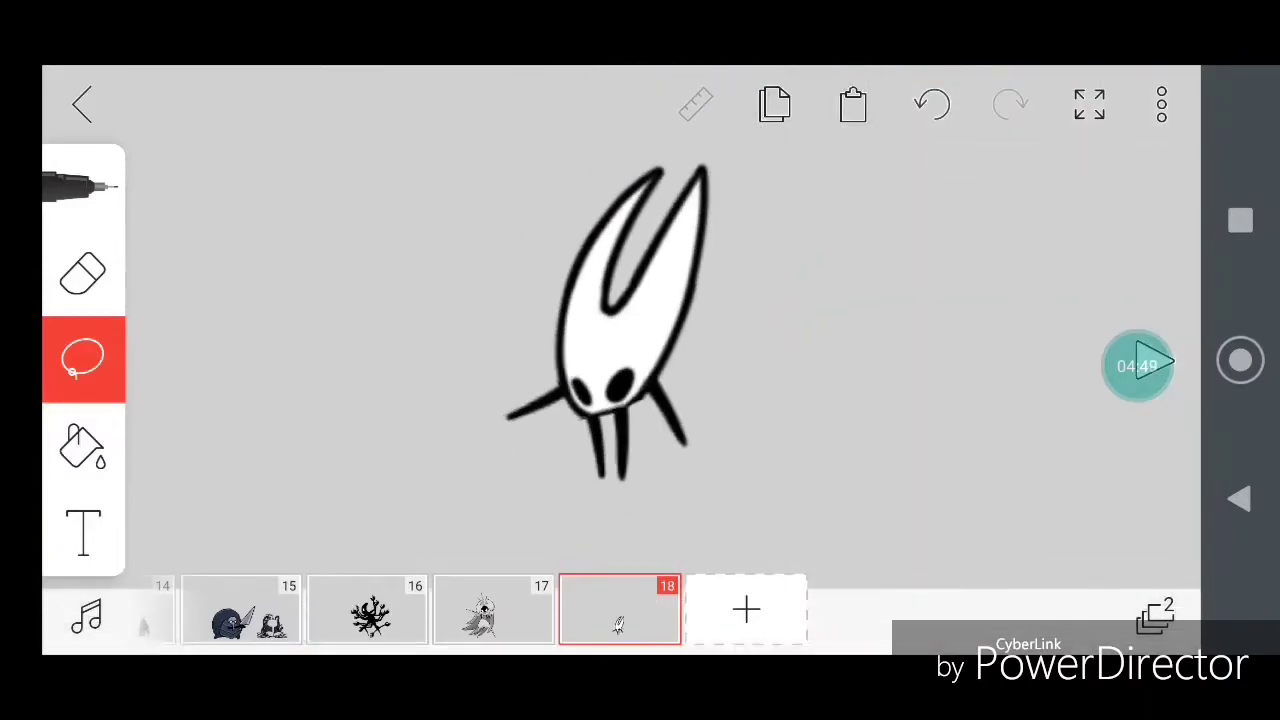
# Step: Add blank frame 19 and browse Downloads via ⋮ > Add image for another Hollow Knight picture
pyautogui.click(744, 610)
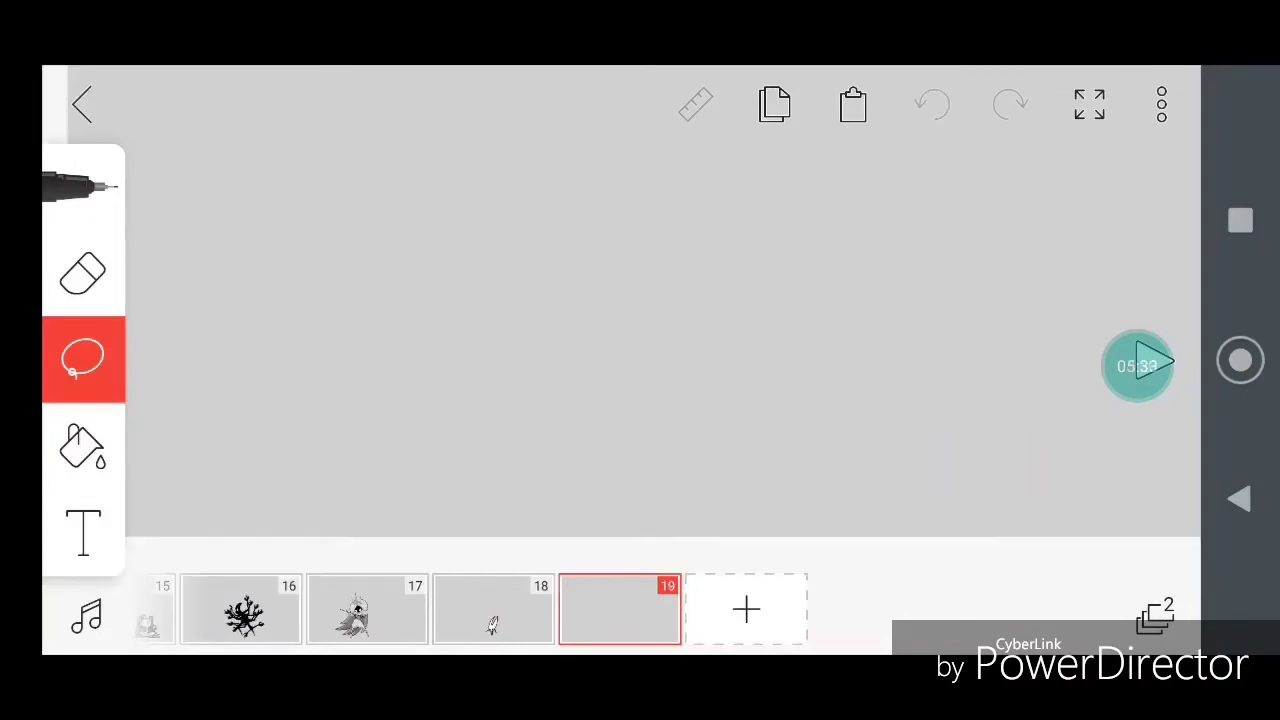
pyautogui.click(1160, 104)
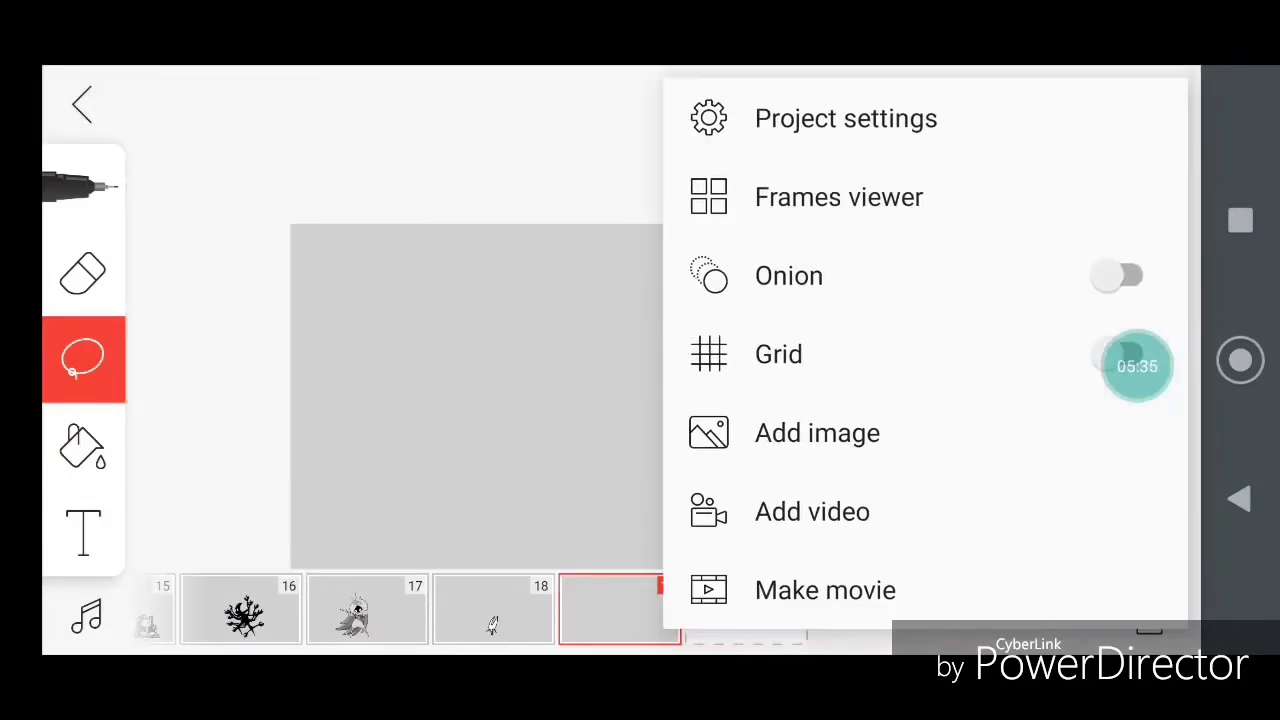
pyautogui.click(816, 432)
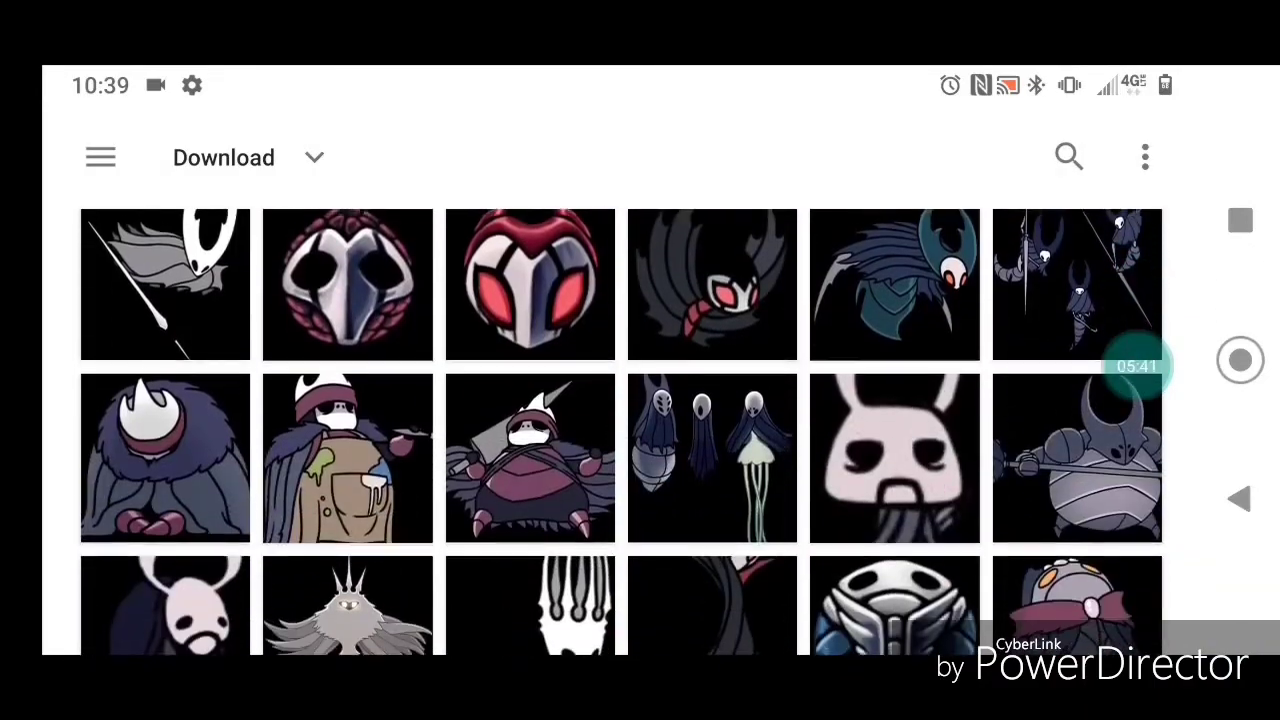
pyautogui.scroll(-3)
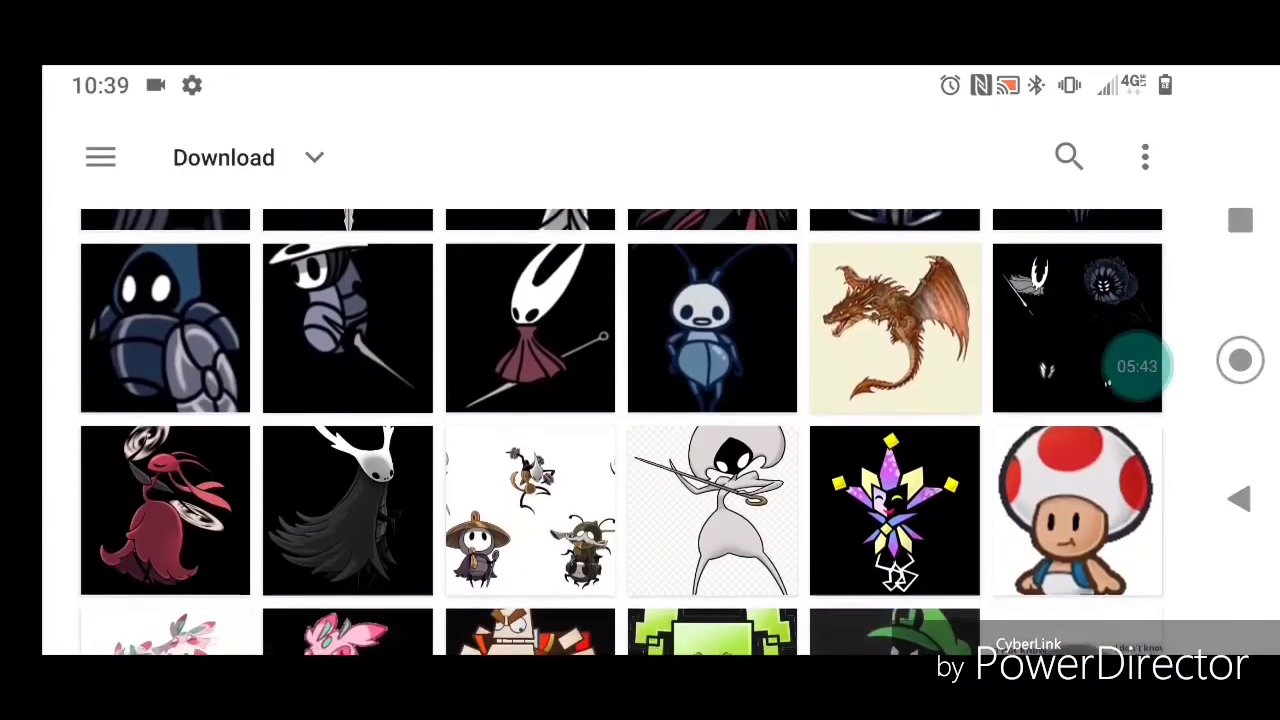
pyautogui.scroll(-3)
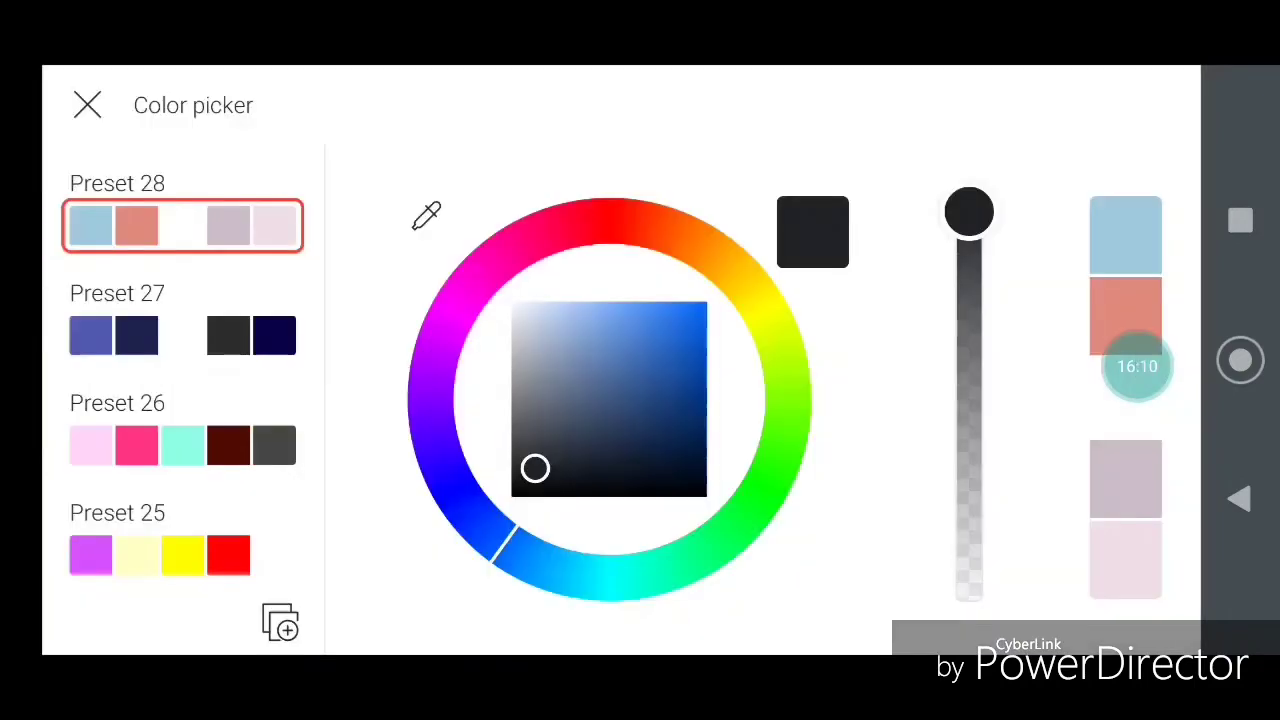
# Step: Dismiss the colour picker and fill the long-haired character's eye spot orange with the bucket
pyautogui.click(88, 104)
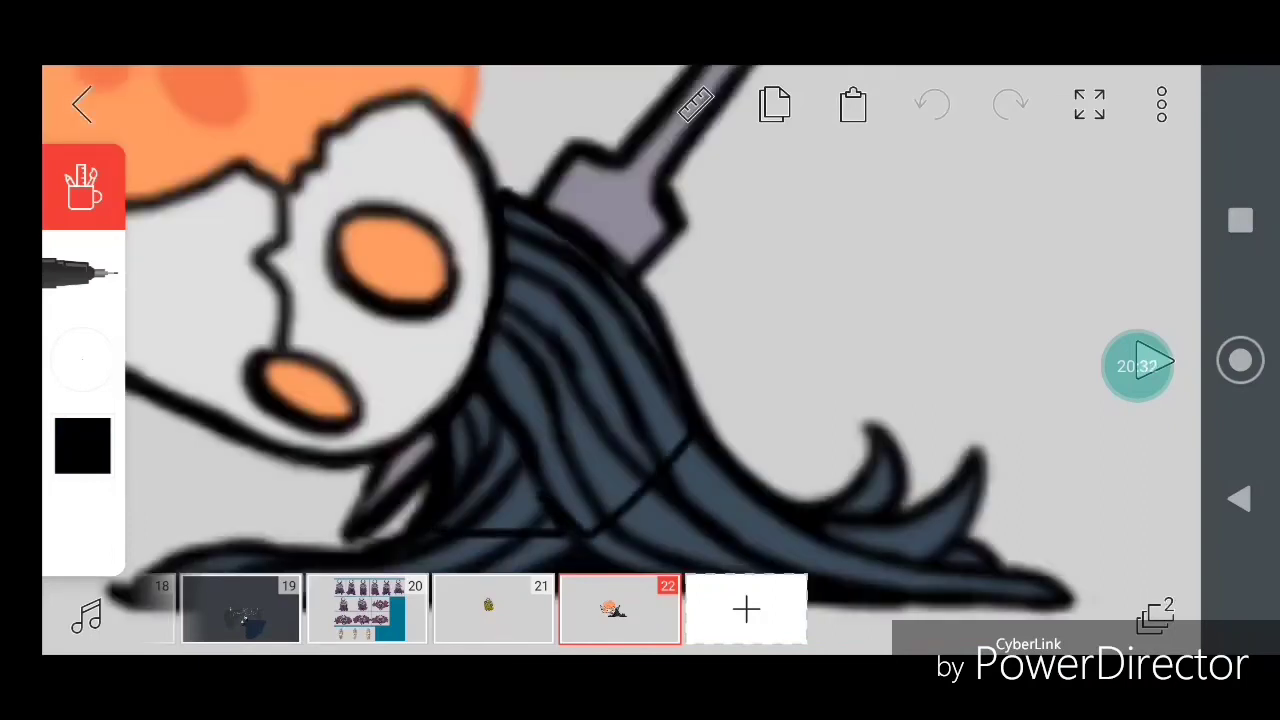
pyautogui.click(84, 188)
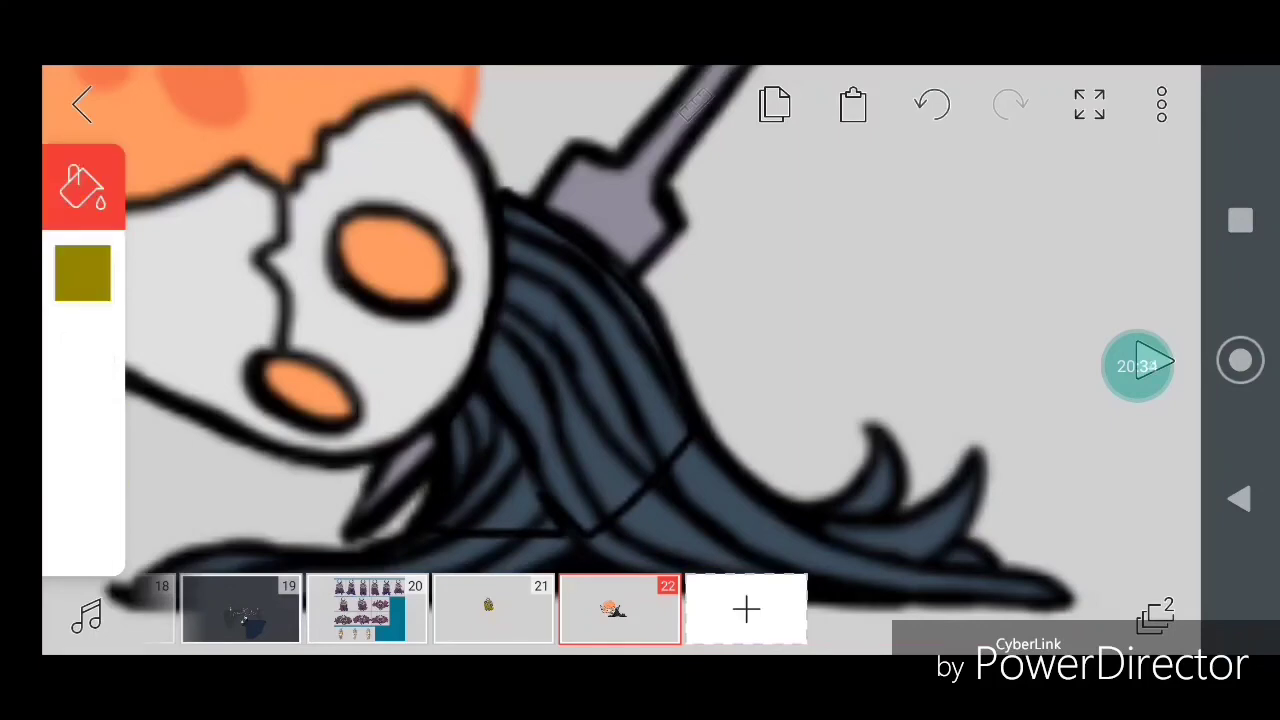
pyautogui.click(300, 384)
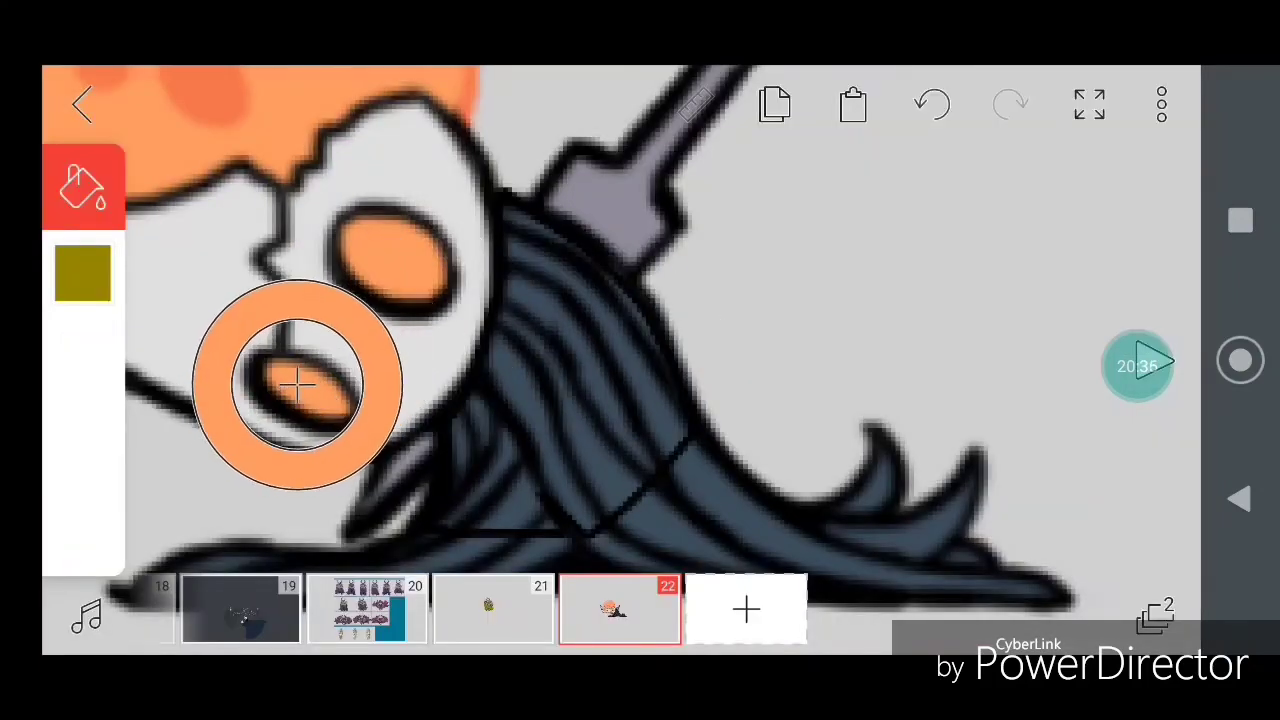